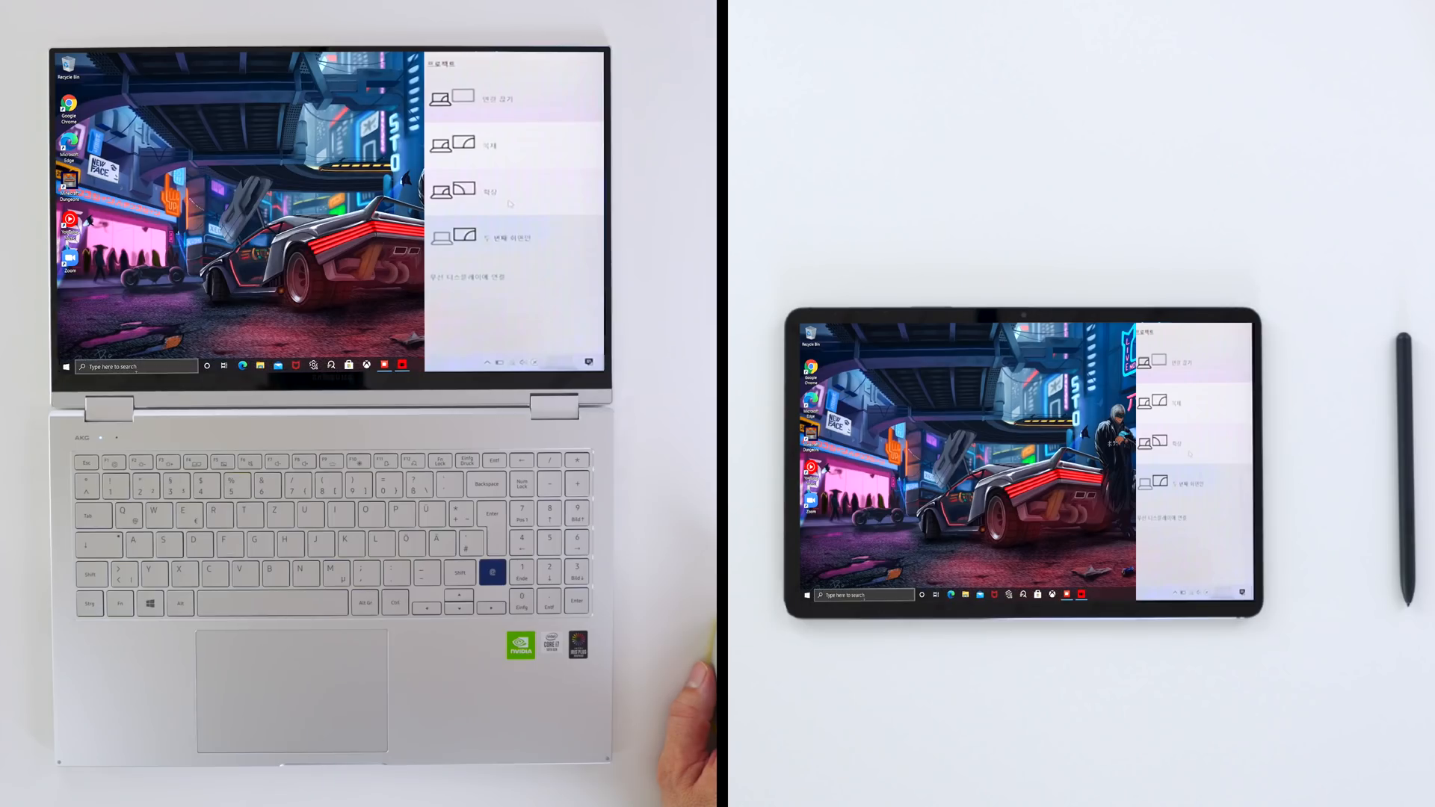
Step: Search 'Task Manager' on the laptop while projecting its Windows desktop to the Galaxy Tab S7
text(Task Manager)
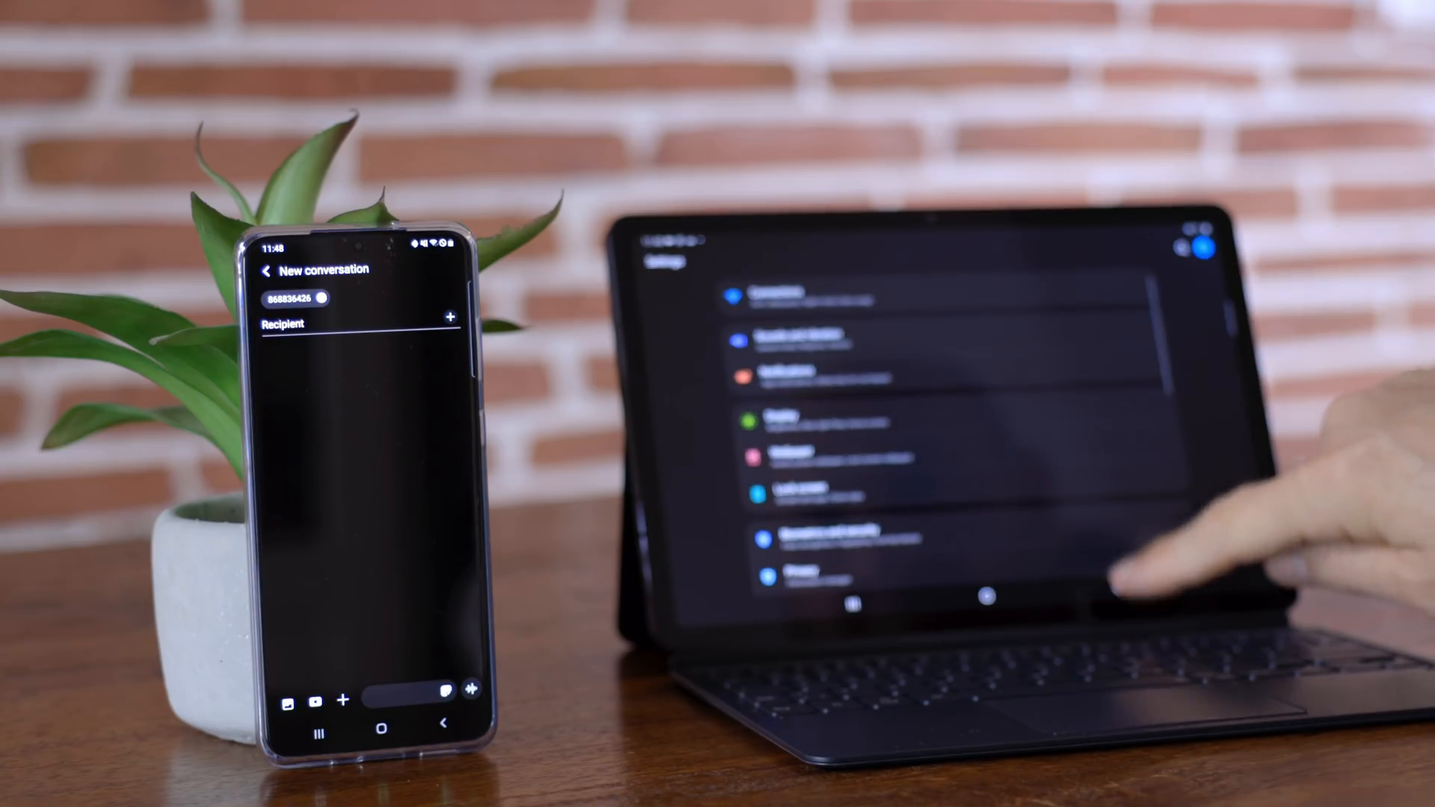
Step: Share the Book Cover Keyboard with the phone and accept 'Tottenham' as the new conversation's recipient
scroll(down, 3)
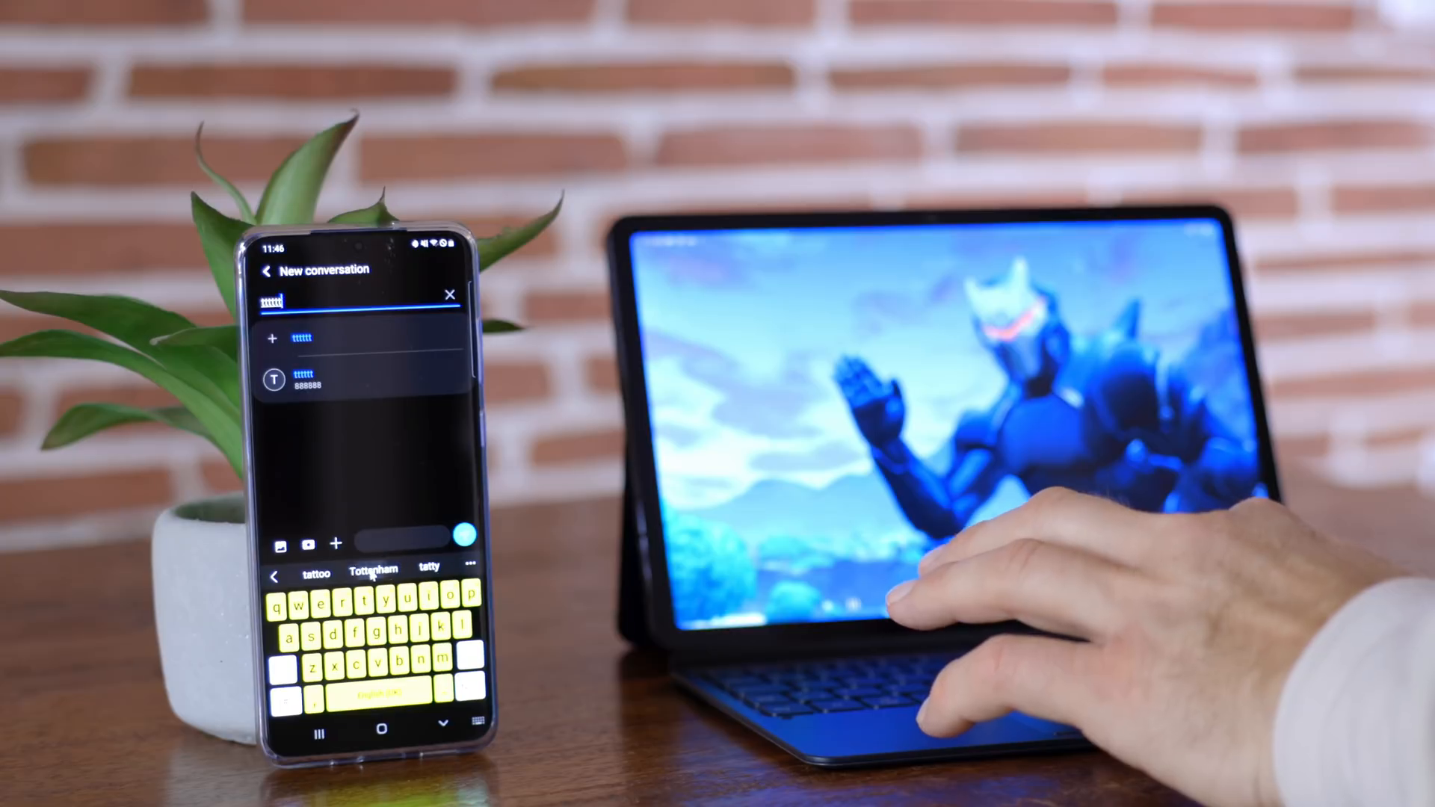
click(372, 565)
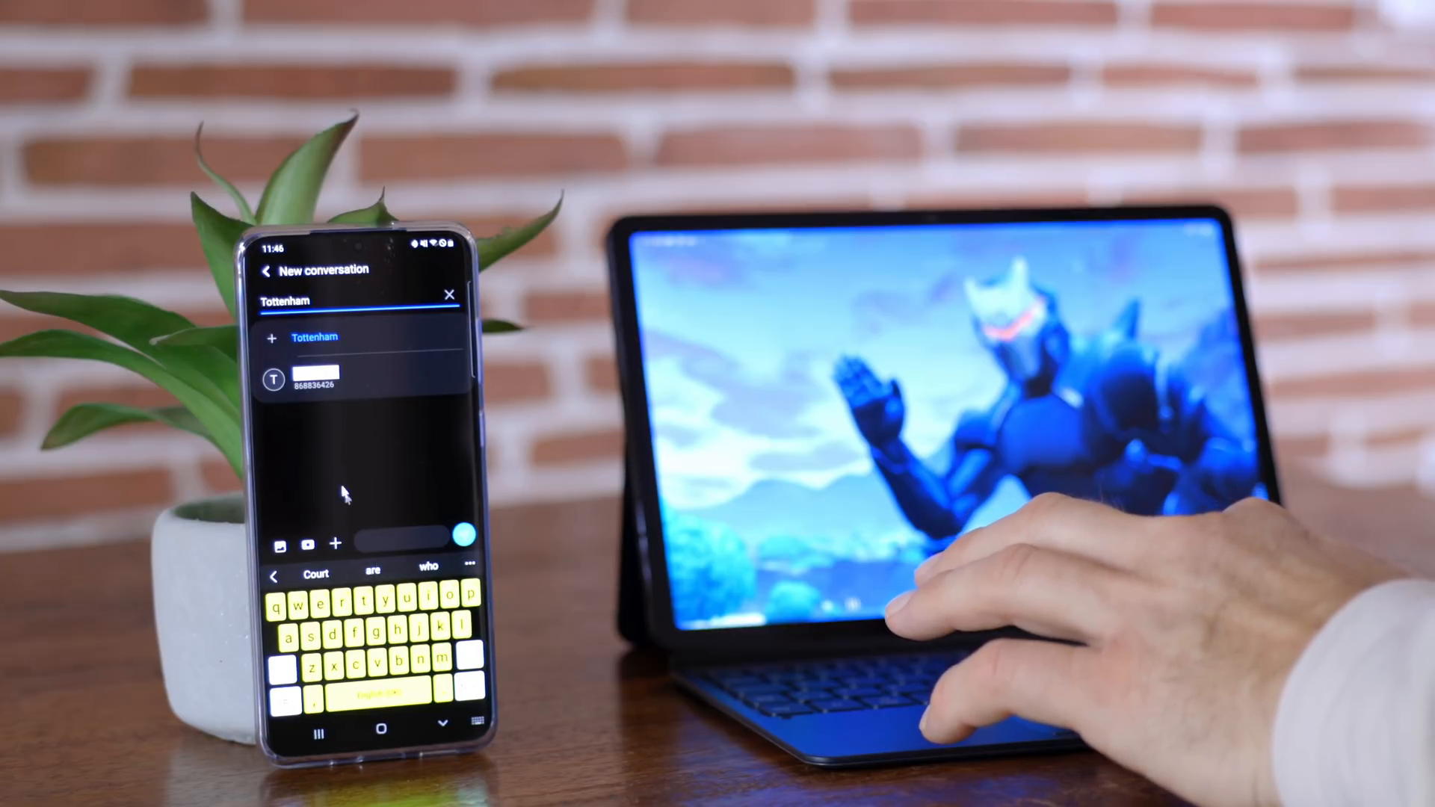